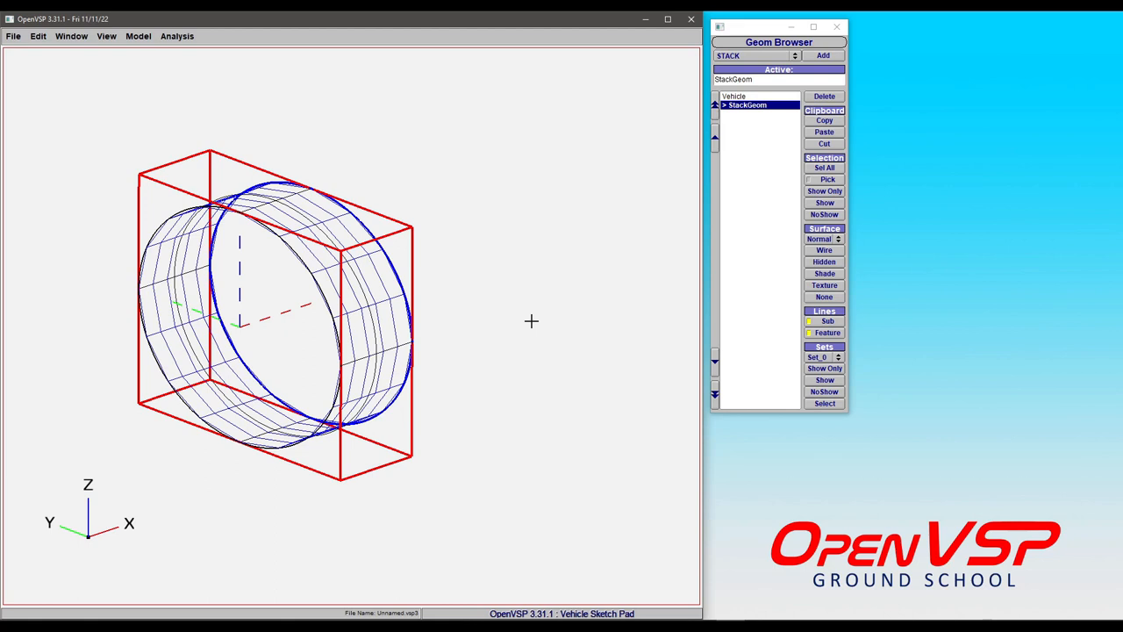
Bring up the stack's XSec settings and the Edit Curve editor for the EDIT_CURVE section
{"action": "left_click", "coordinate": [745, 105]}
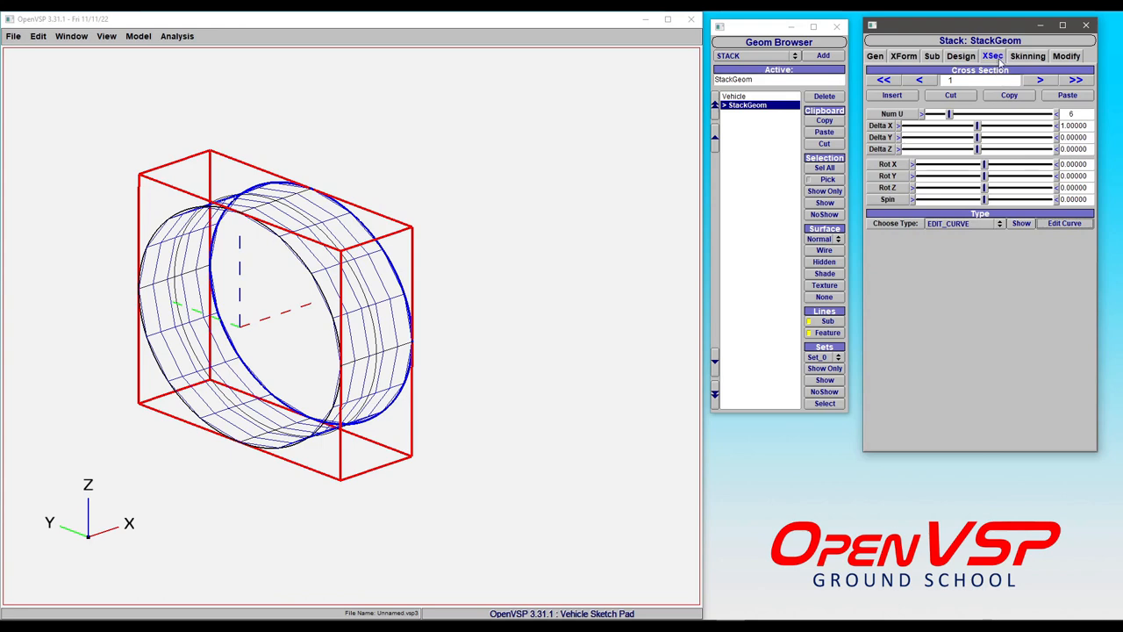
{"action": "left_click", "coordinate": [1064, 223]}
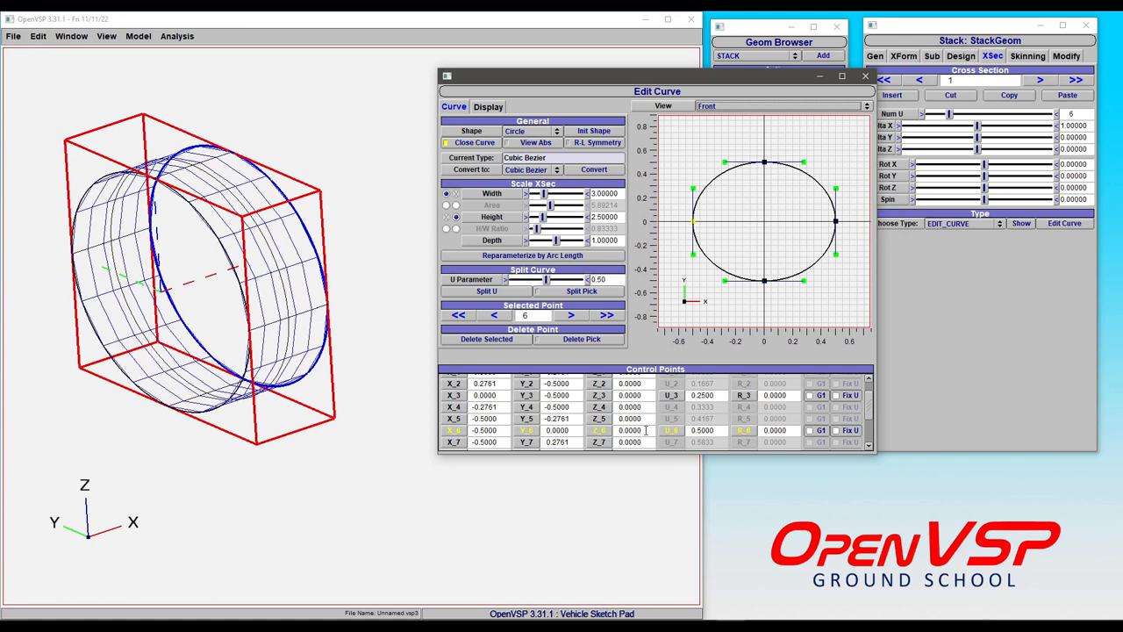
Set control point 5's Z depth to 0.2000 so the section leaves its plane
{"action": "left_click", "coordinate": [628, 430]}
{"action": "type", "text": "2"}
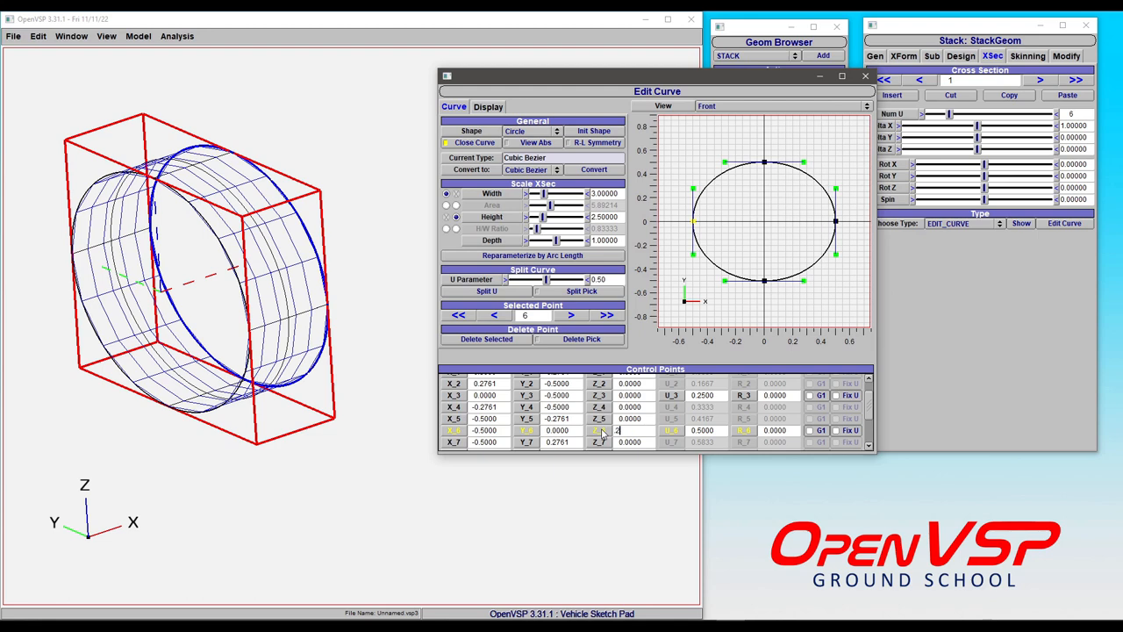
{"action": "type", "text": "0.2000"}
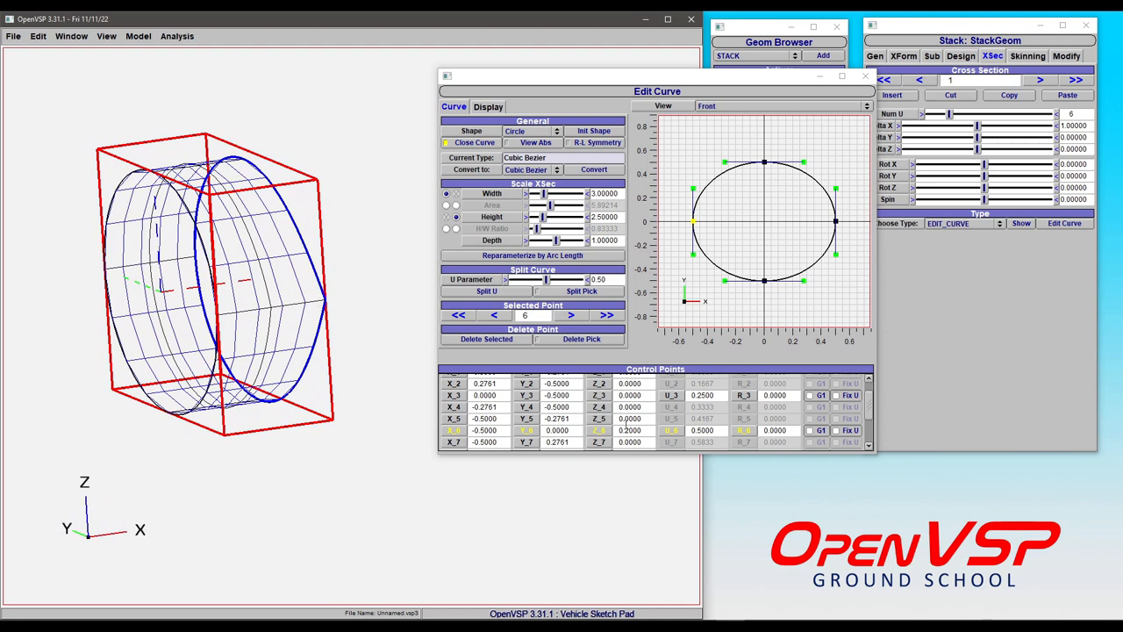
{"action": "mouse_move", "coordinate": [710, 214]}
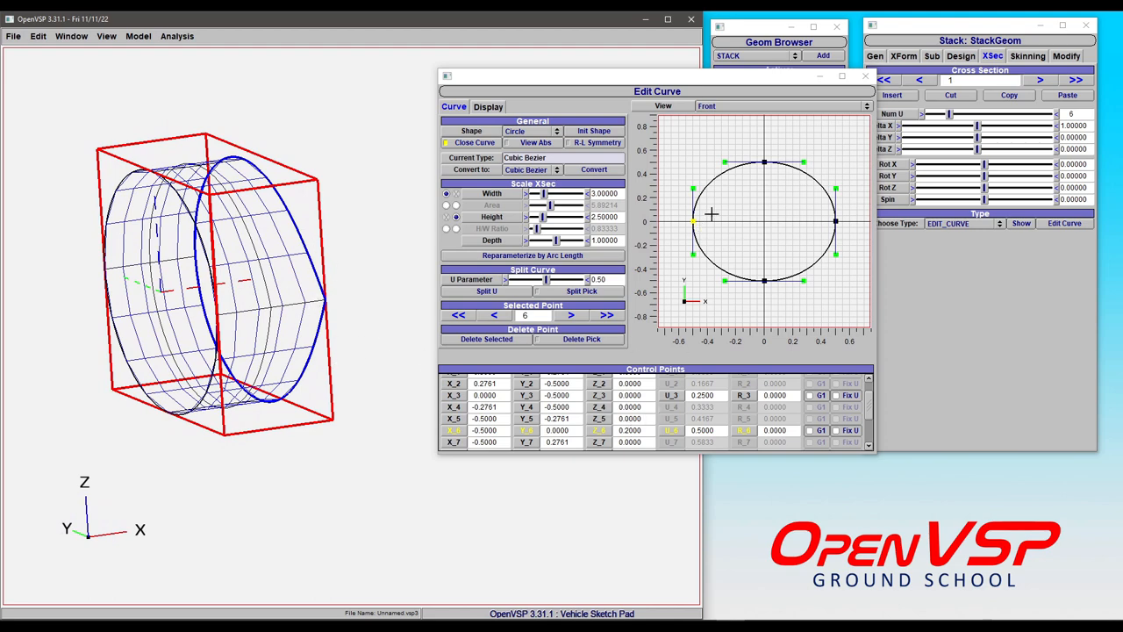
From the Left view, drag a control point out in Z and orbit to check the bowed profile
{"action": "left_click", "coordinate": [778, 105]}
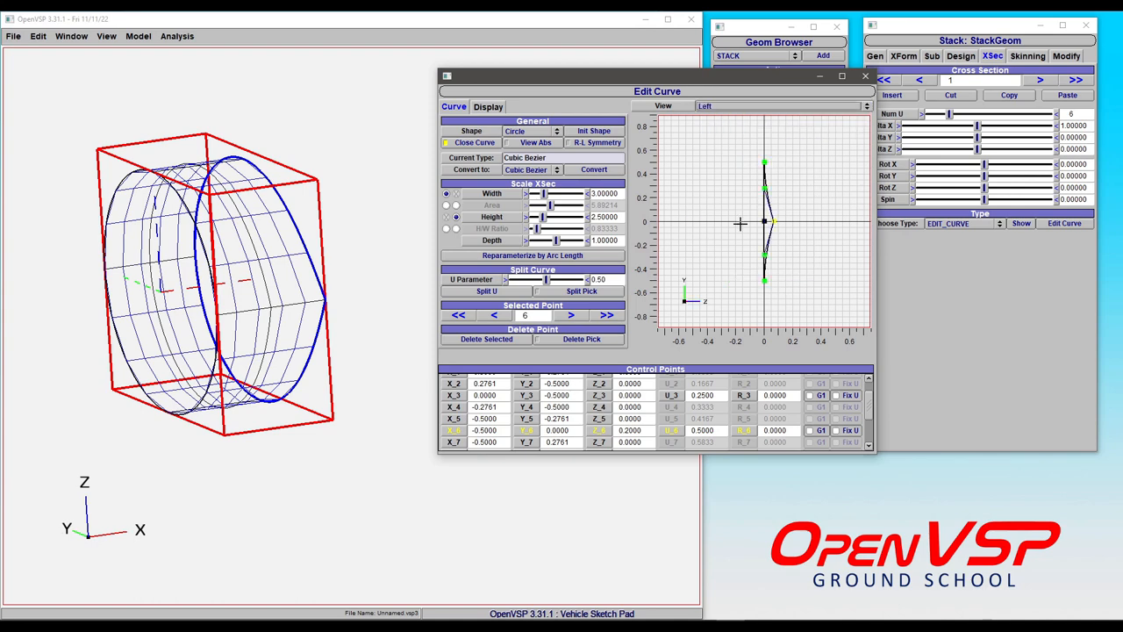
{"action": "left_click_drag", "start_coordinate": [765, 221], "coordinate": [790, 219]}
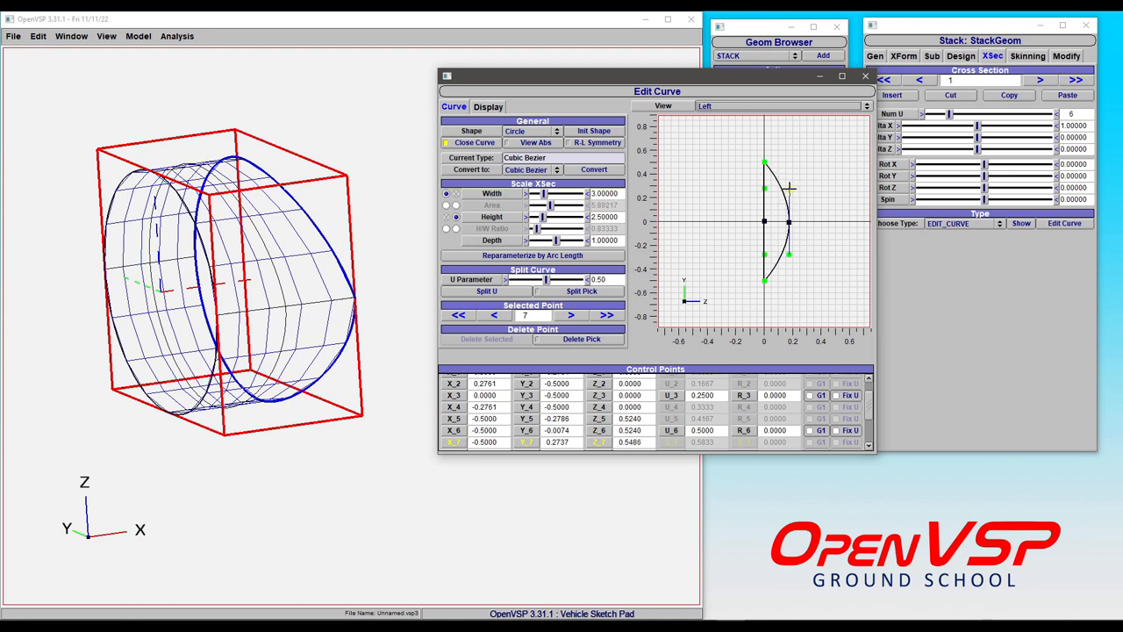
{"action": "left_click_drag", "start_coordinate": [228, 281], "coordinate": [316, 245]}
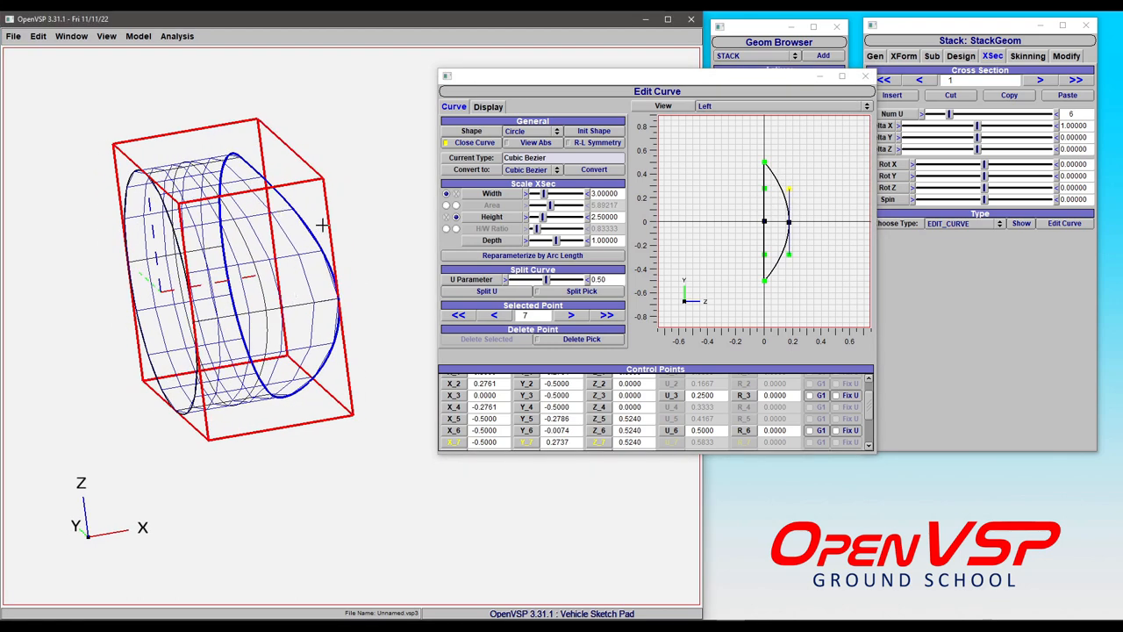
{"action": "mouse_move", "coordinate": [279, 277]}
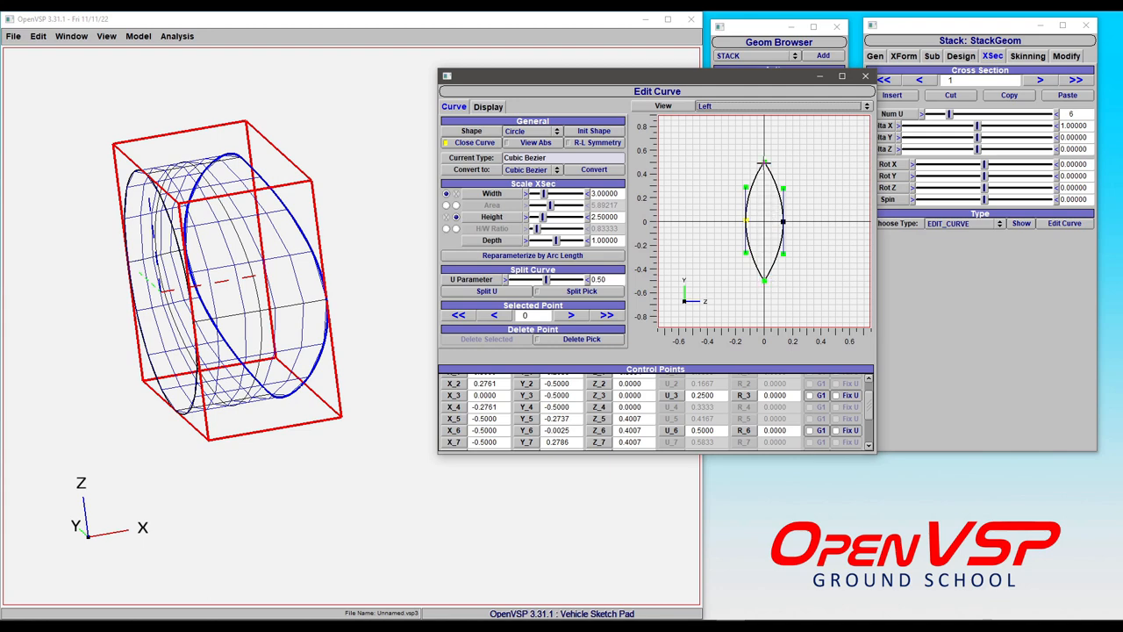
Switch through Top and Left views while adjusting control point depths into an S-shaped twist
{"action": "left_click", "coordinate": [776, 105]}
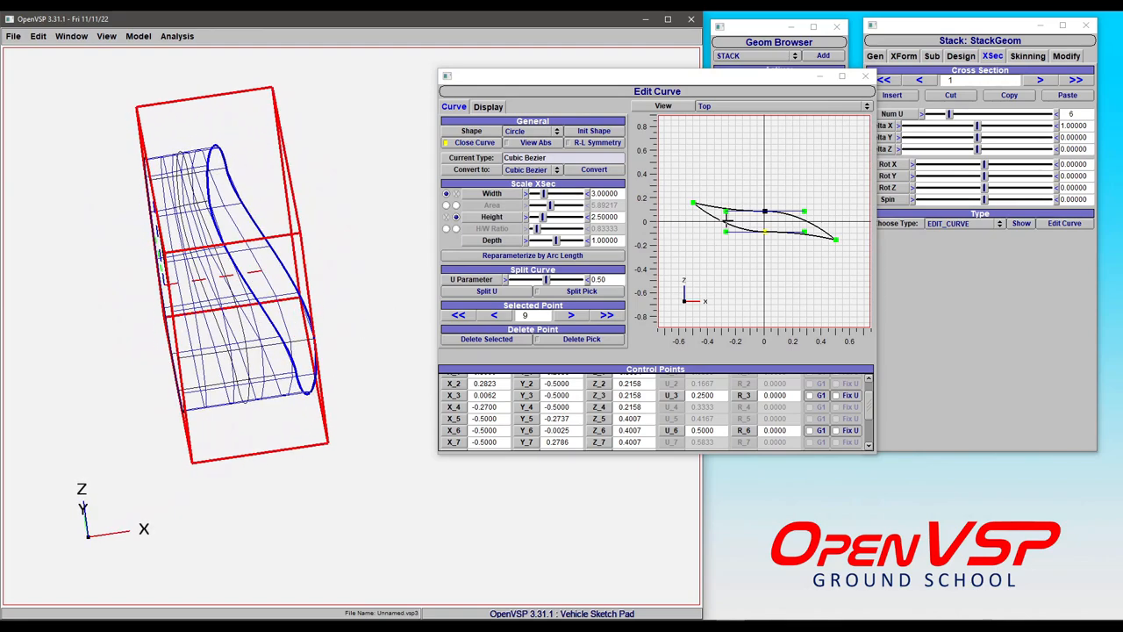
{"action": "left_click", "coordinate": [776, 106]}
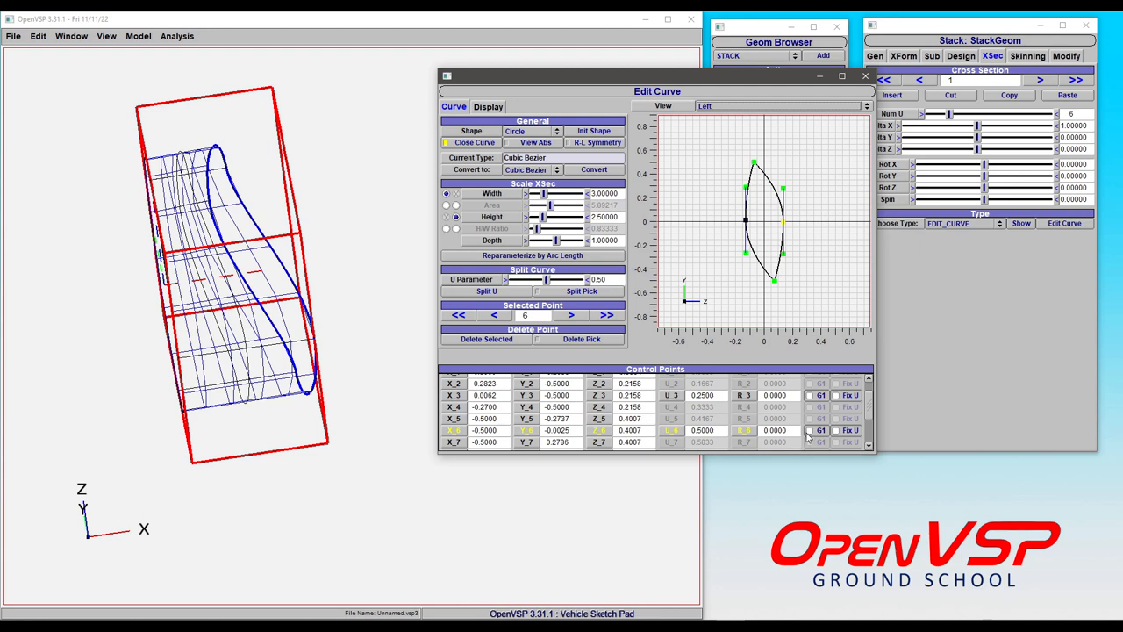
{"action": "mouse_move", "coordinate": [811, 439]}
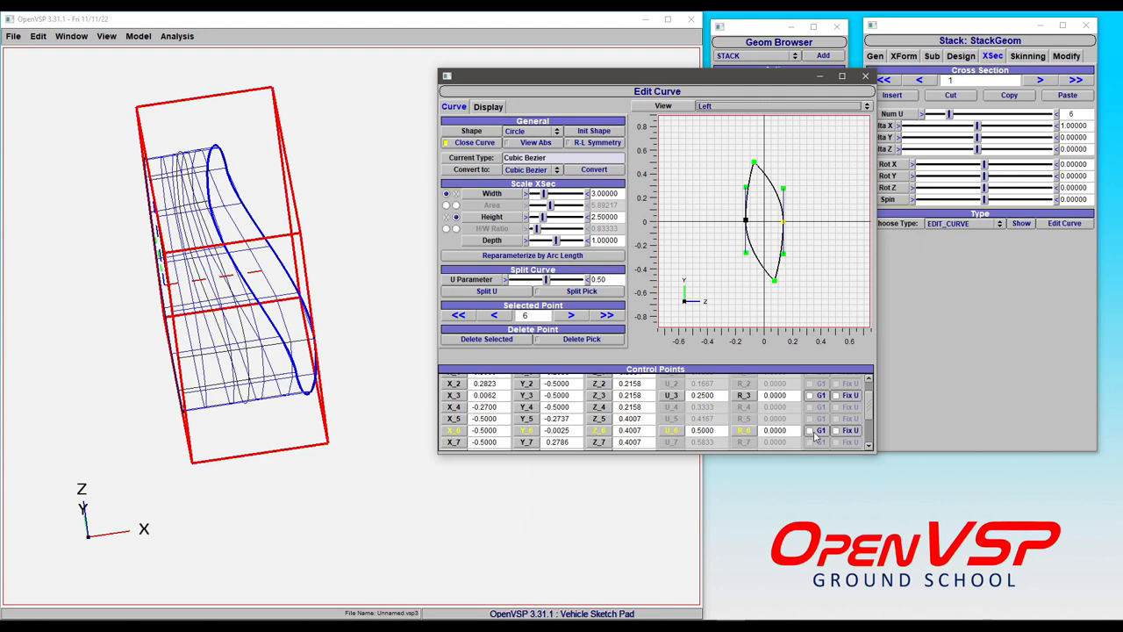
{"action": "left_click", "coordinate": [818, 430]}
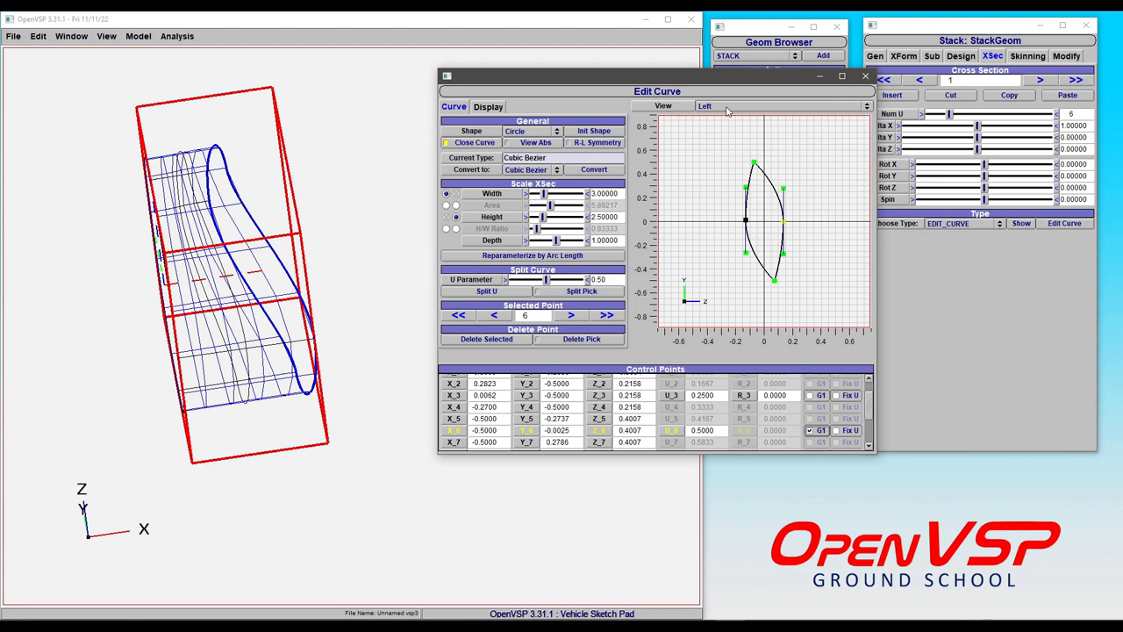
In the Left view drag two more control points deeper in Z, checking from the Front view
{"action": "left_click", "coordinate": [780, 105]}
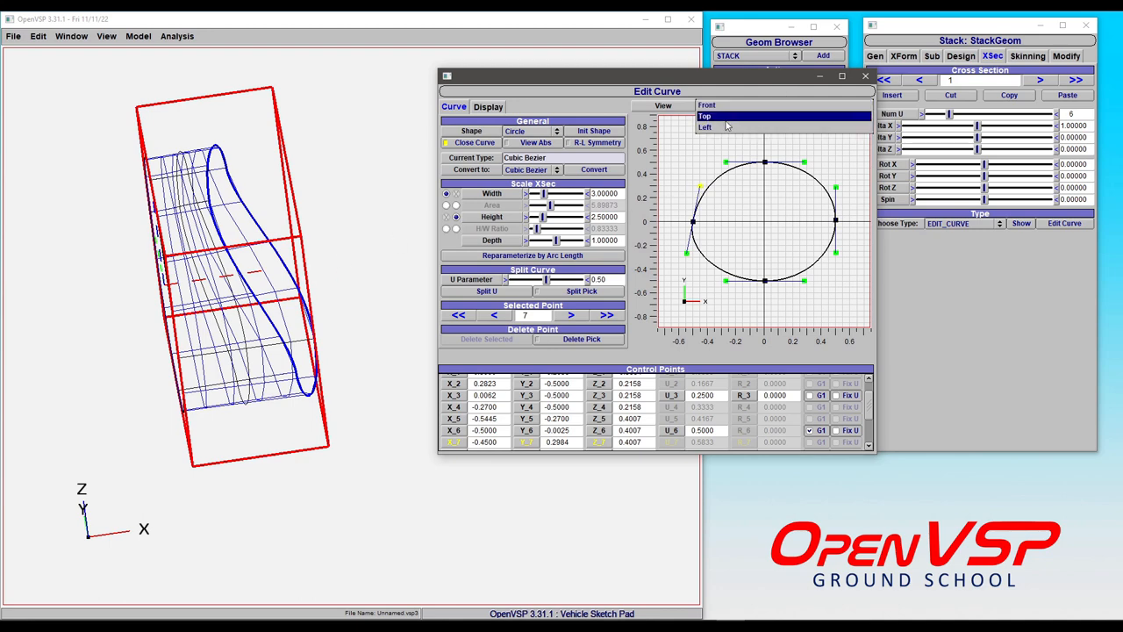
{"action": "left_click", "coordinate": [705, 127]}
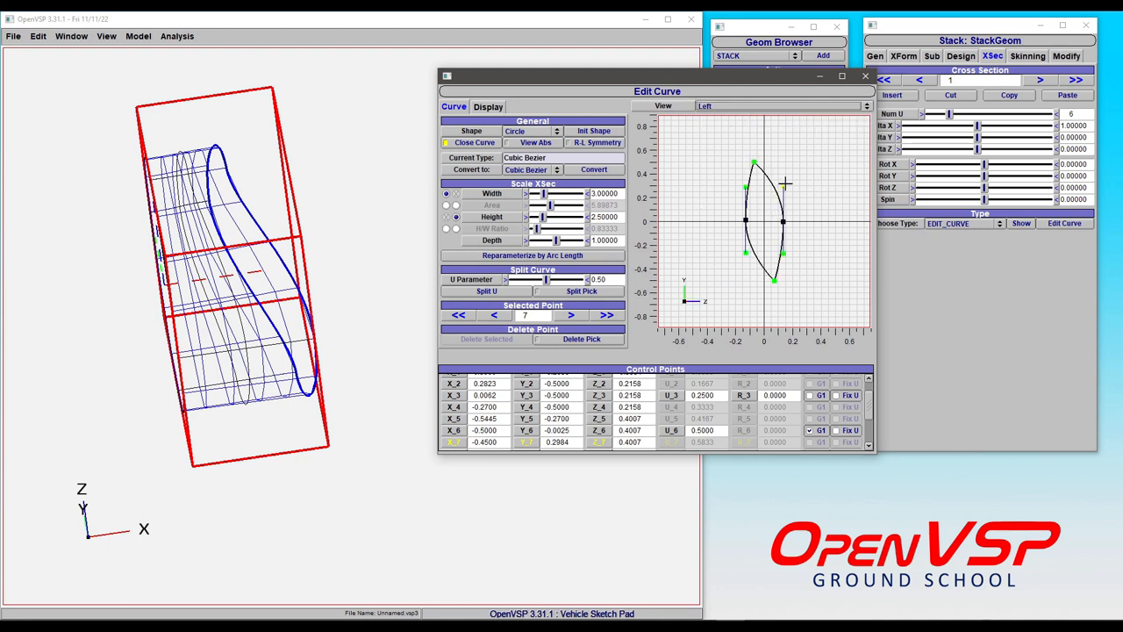
{"action": "left_click_drag", "start_coordinate": [786, 183], "coordinate": [787, 191]}
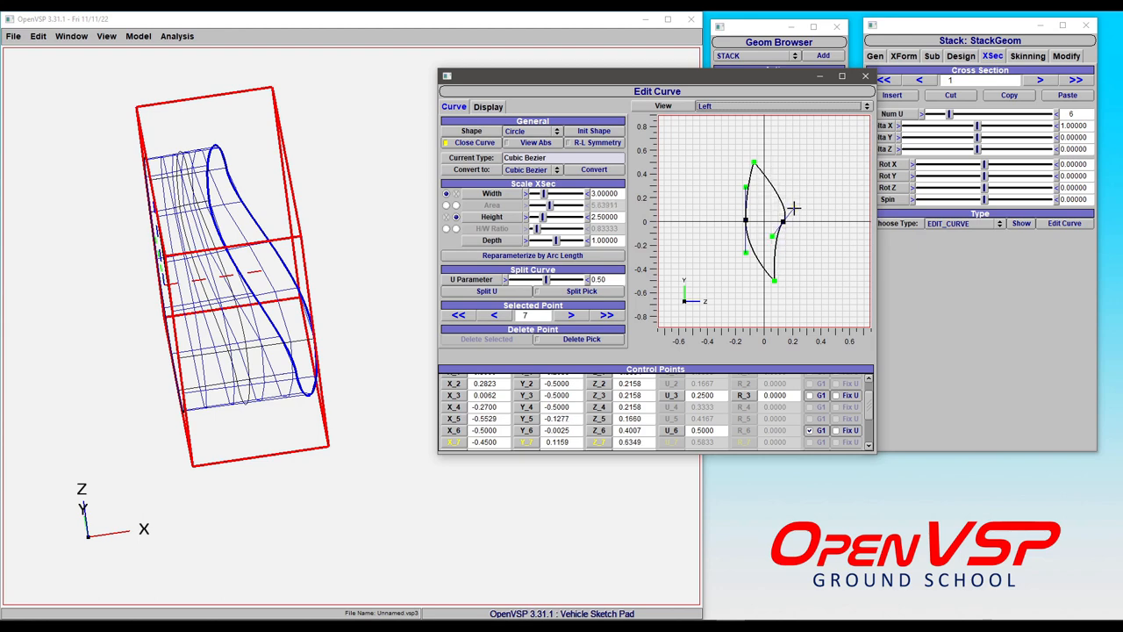
{"action": "left_click_drag", "start_coordinate": [793, 207], "coordinate": [776, 215]}
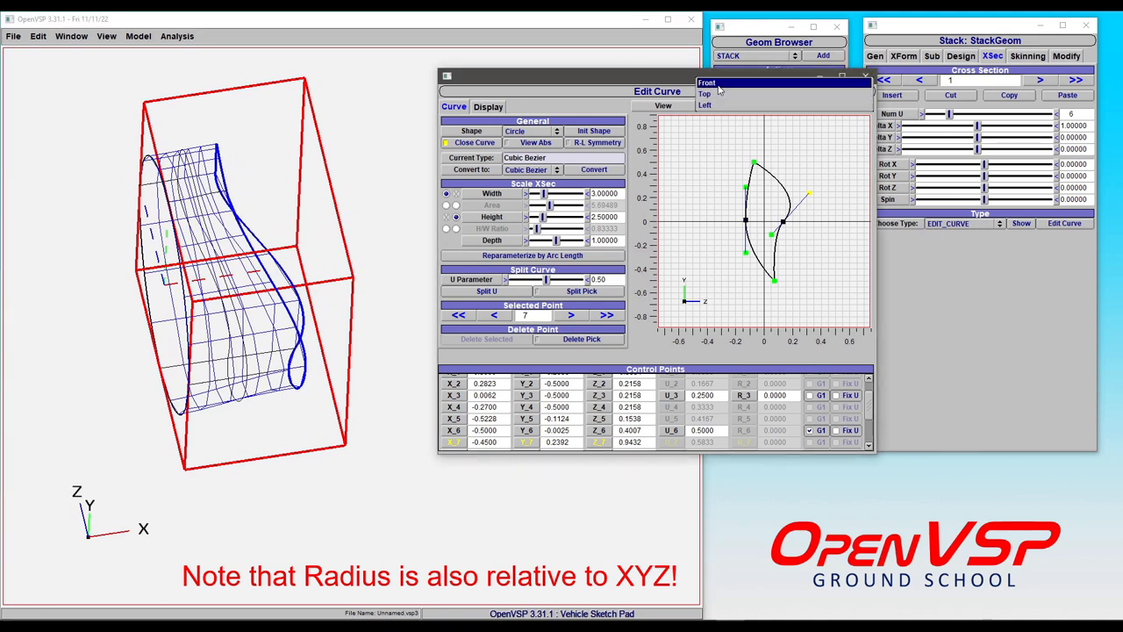
{"action": "left_click", "coordinate": [707, 82]}
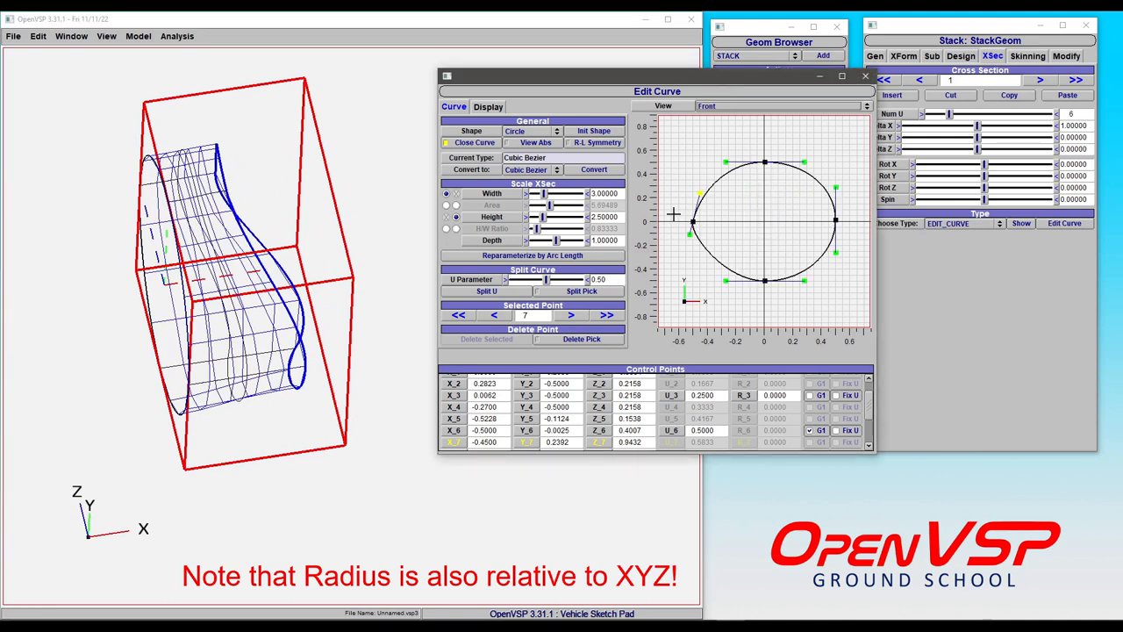